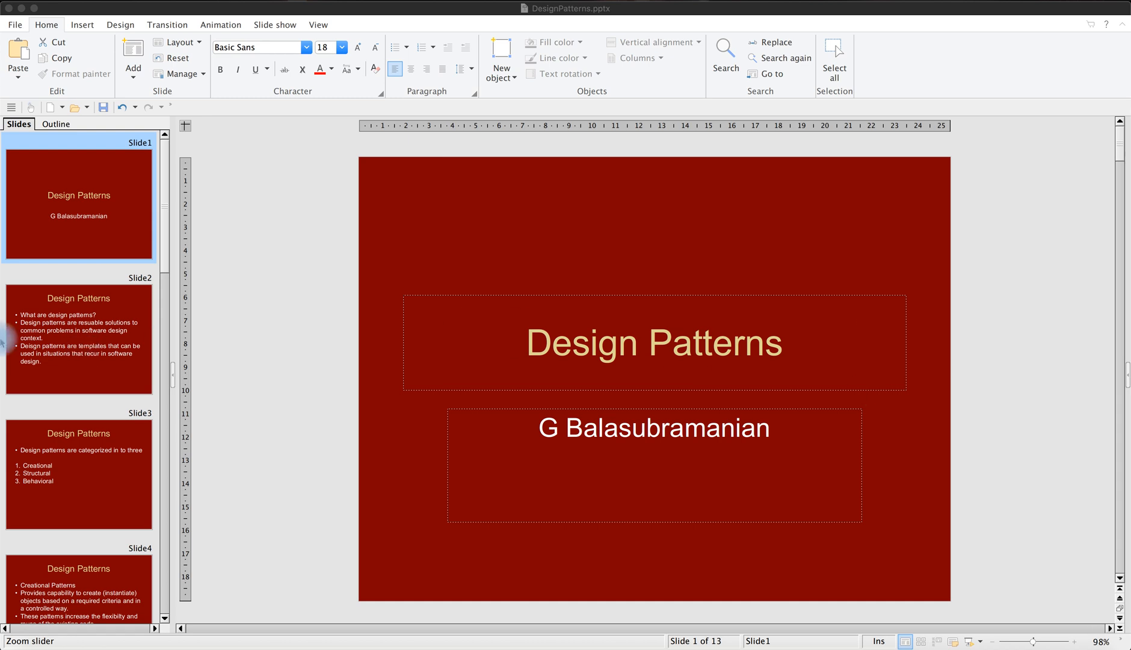
pyautogui.moveTo(57, 339)
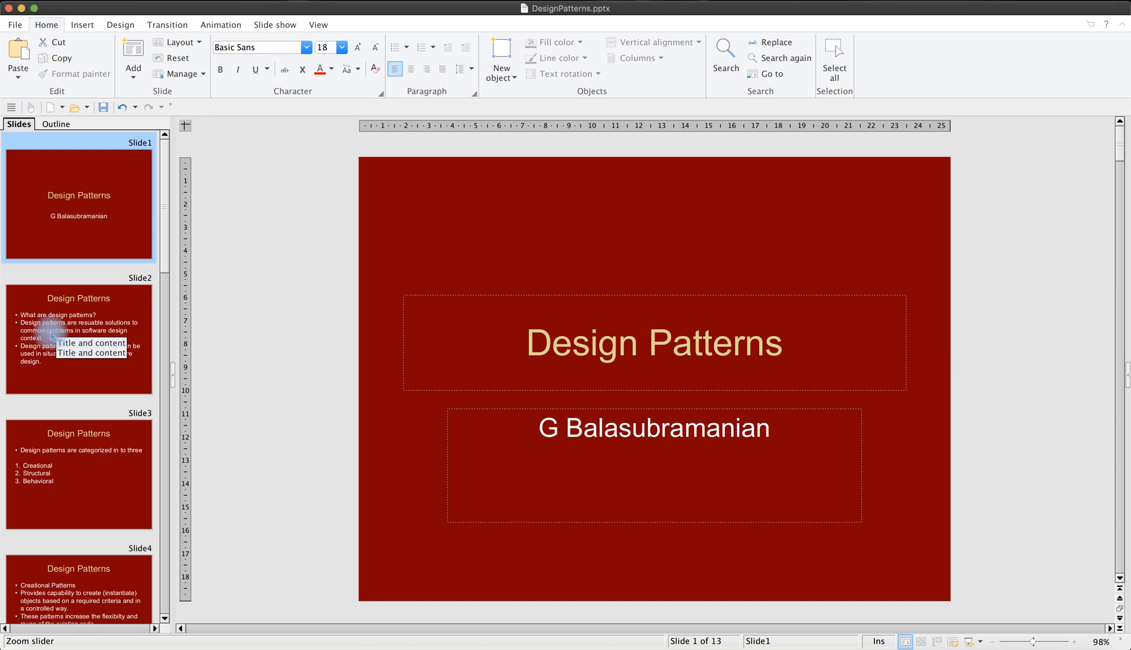
# Select the Slide 2 thumbnail to show 'What are design patterns?'
pyautogui.click(79, 339)
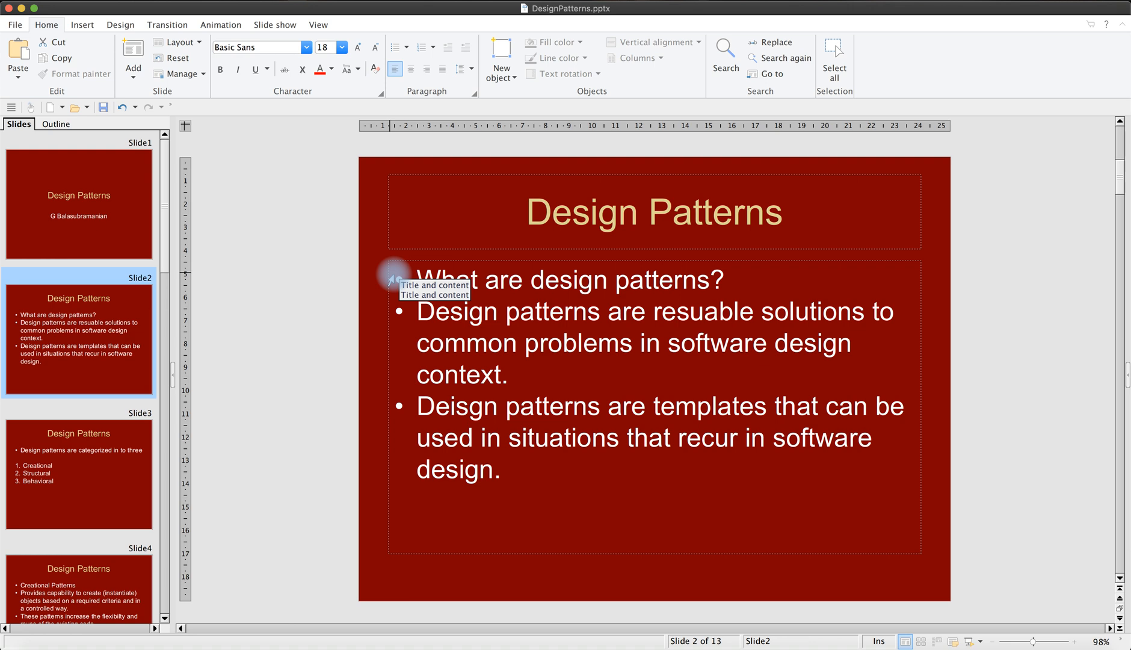
pyautogui.moveTo(351, 376)
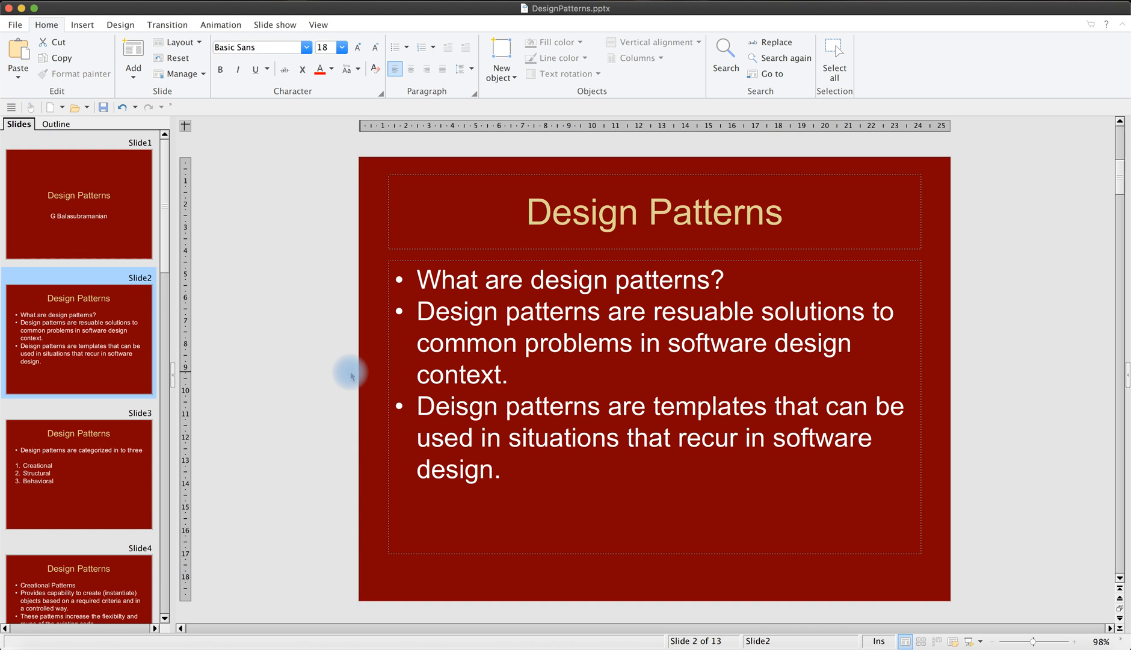
pyautogui.moveTo(269, 334)
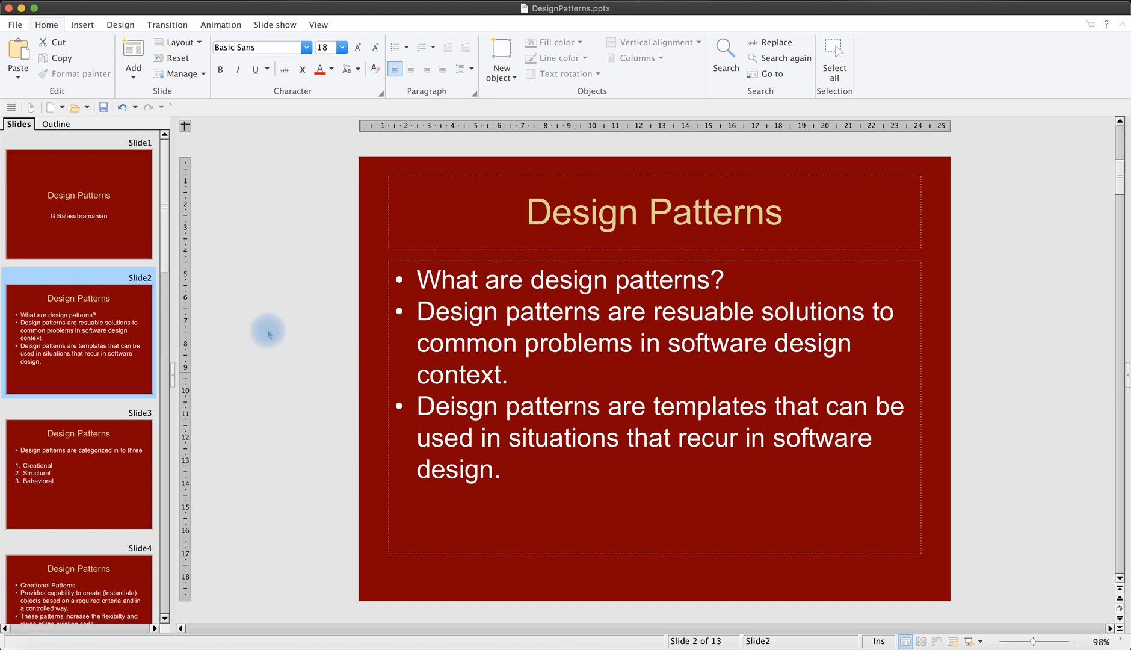
# Select Slide 3, listing the Creational, Structural and Behavioral categories
pyautogui.click(78, 472)
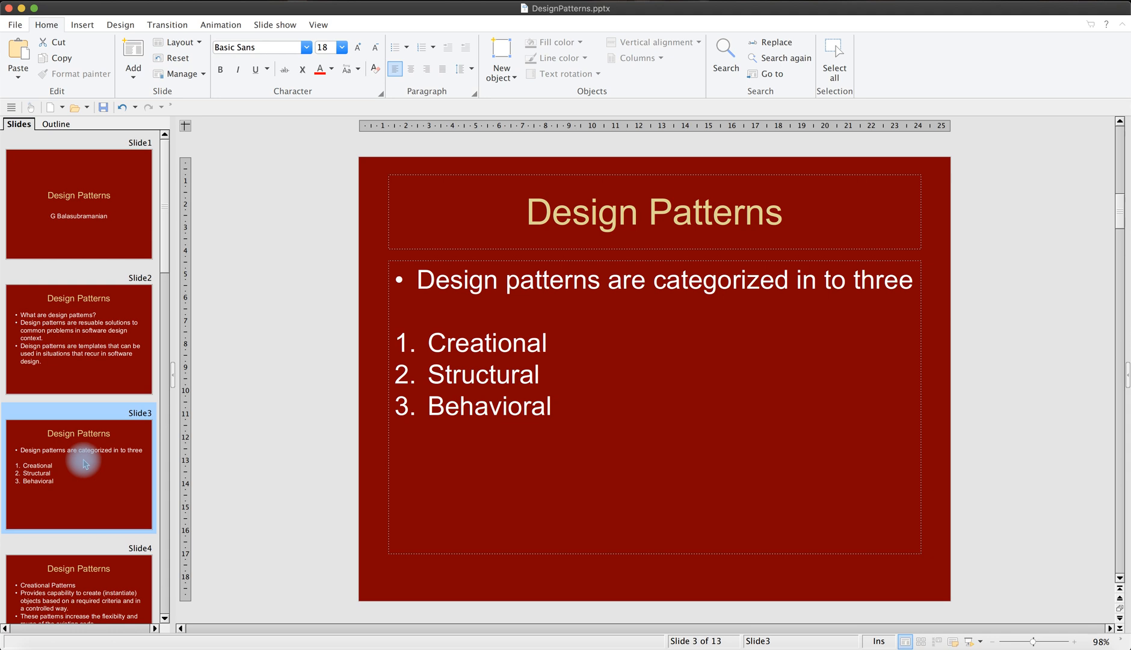
pyautogui.moveTo(83, 466)
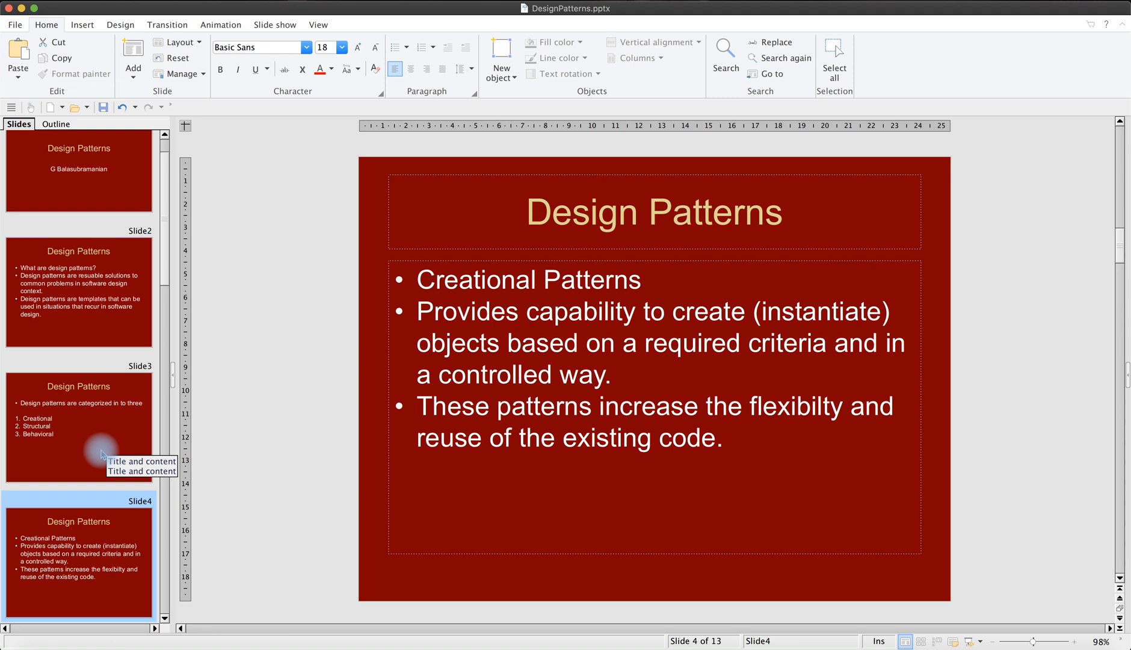
pyautogui.moveTo(102, 453)
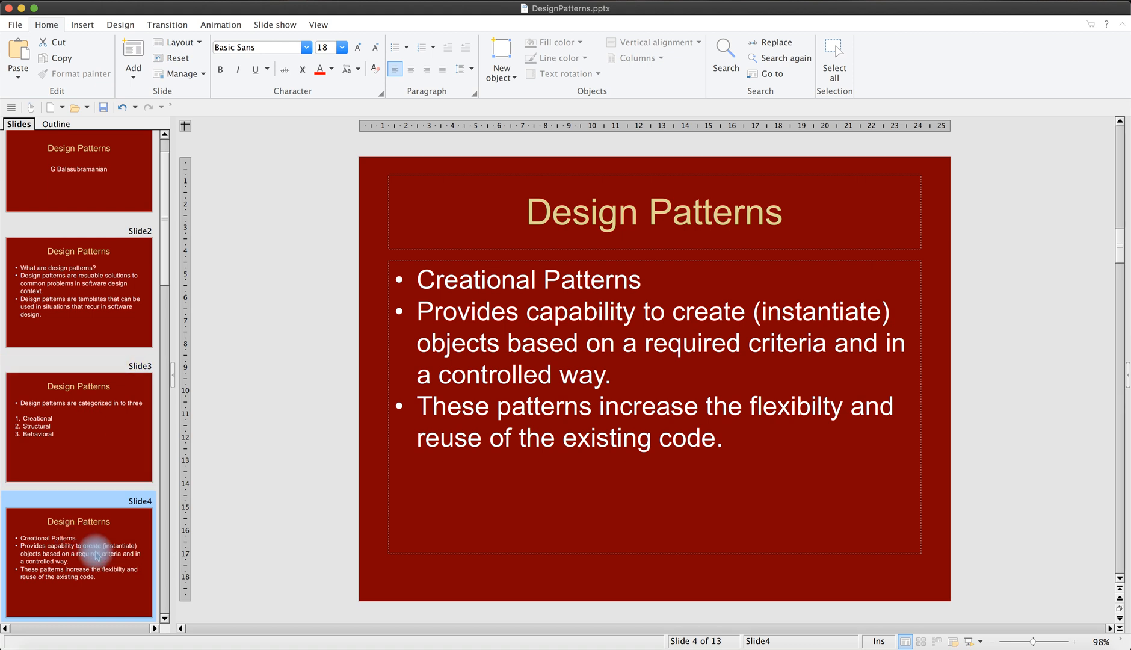
pyautogui.moveTo(92, 432)
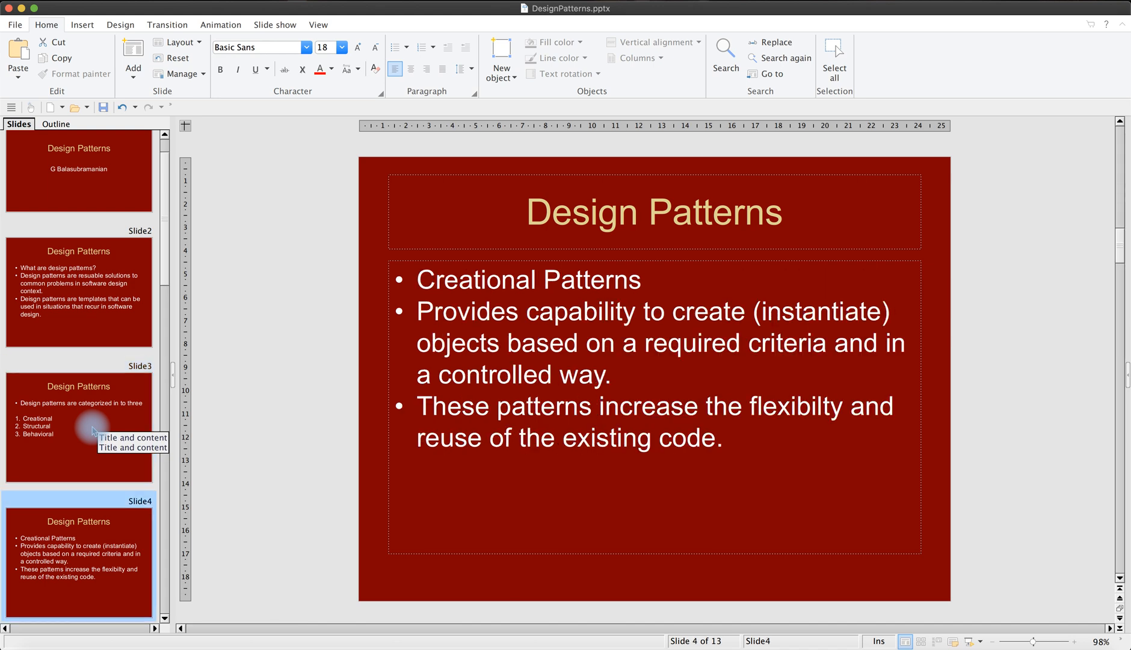
pyautogui.click(78, 420)
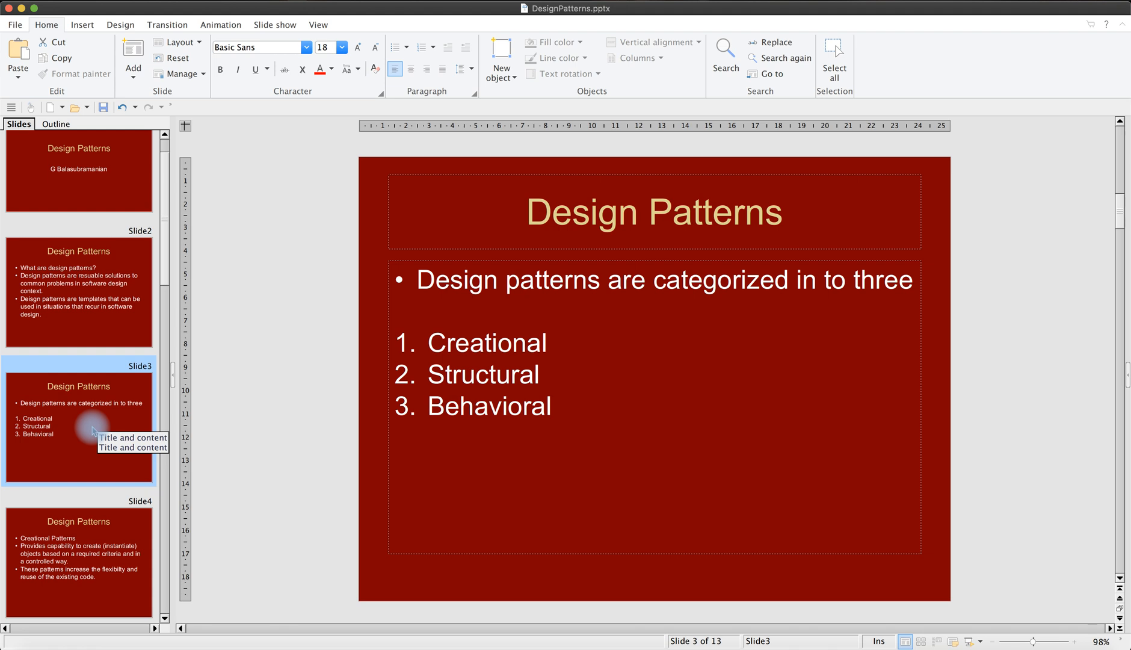
pyautogui.moveTo(92, 431)
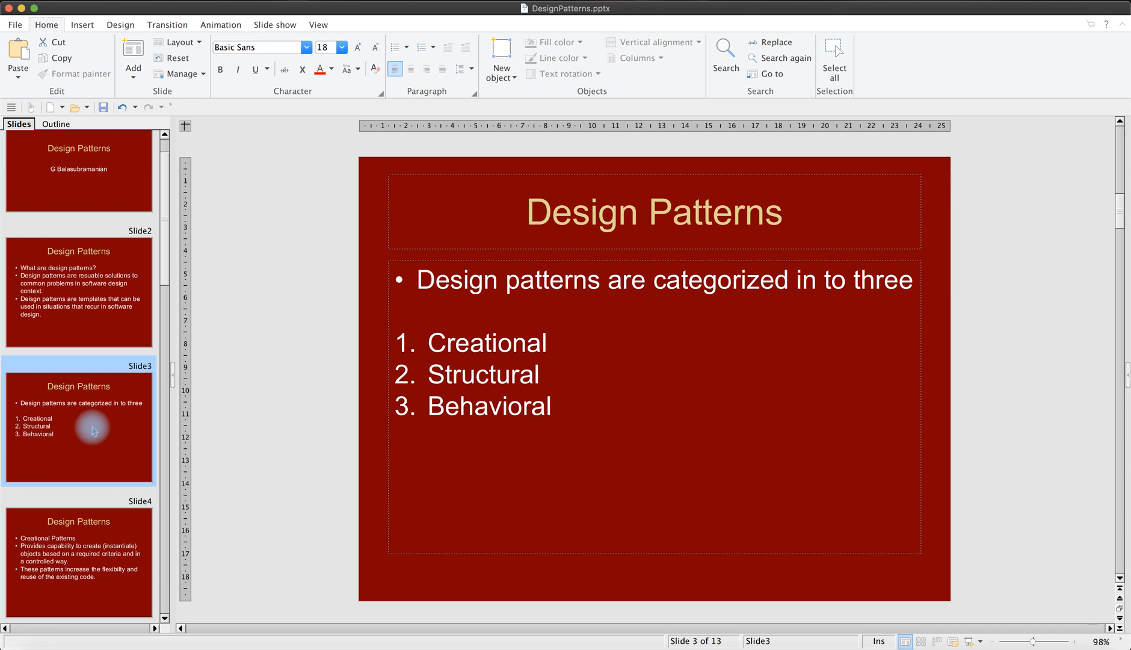
pyautogui.click(79, 563)
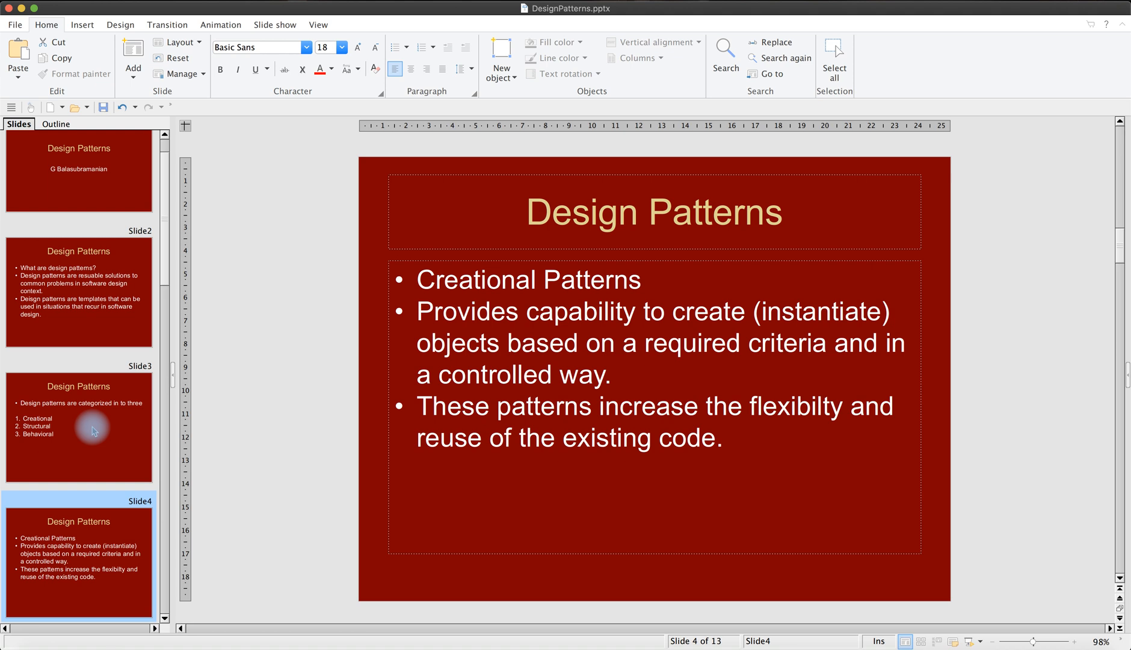
pyautogui.moveTo(88, 438)
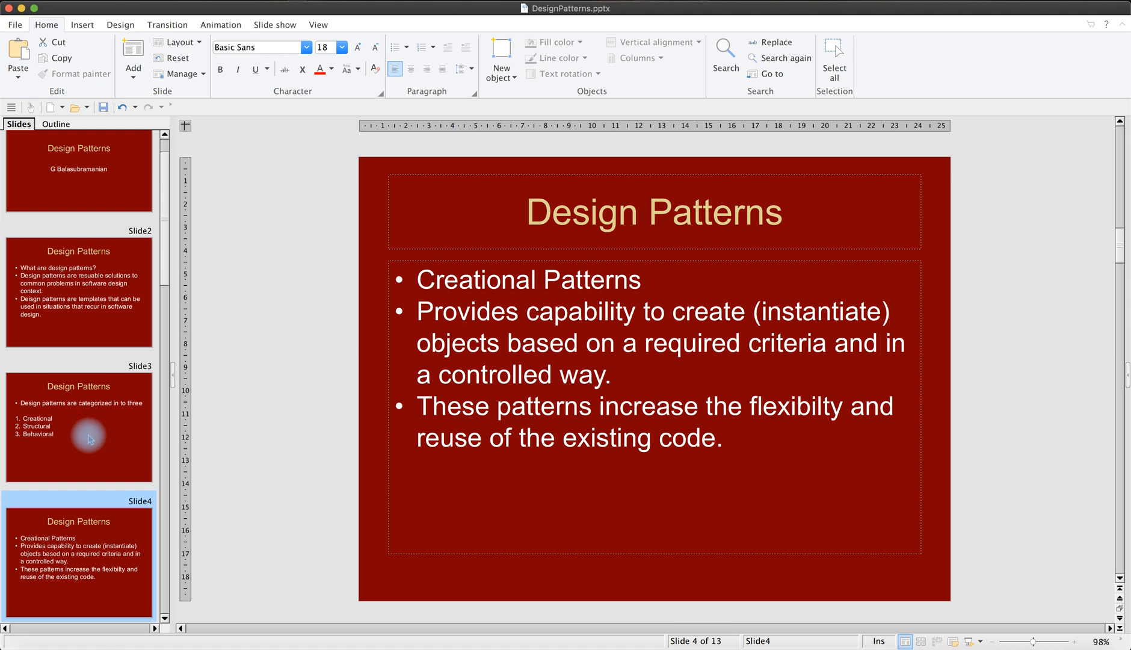
pyautogui.click(79, 559)
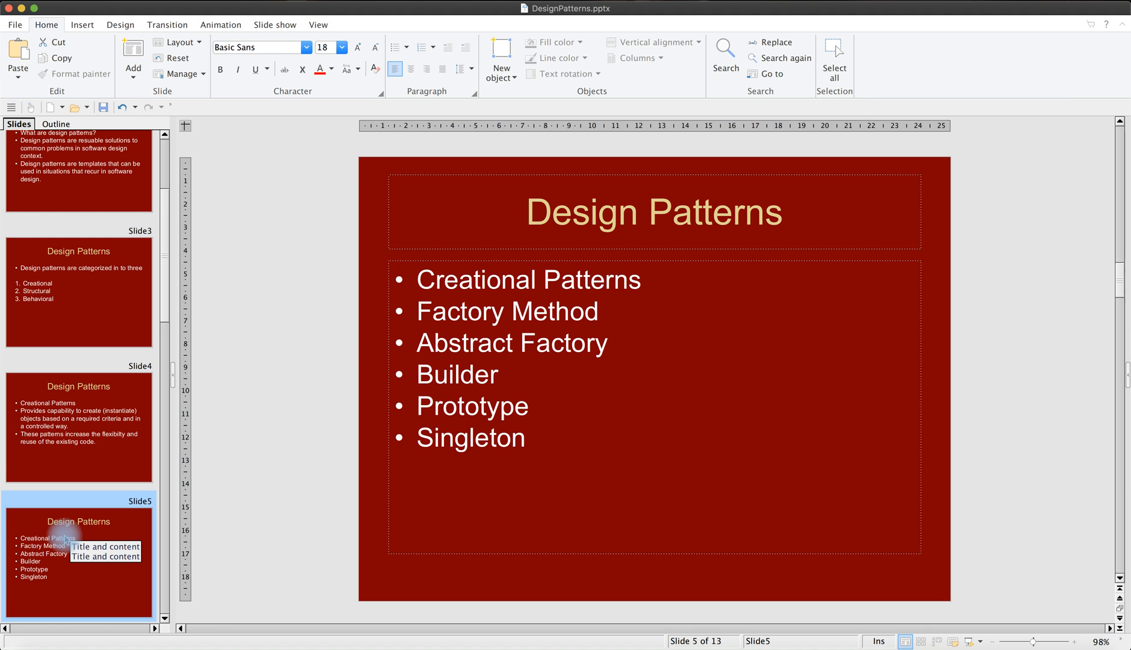
pyautogui.moveTo(67, 539)
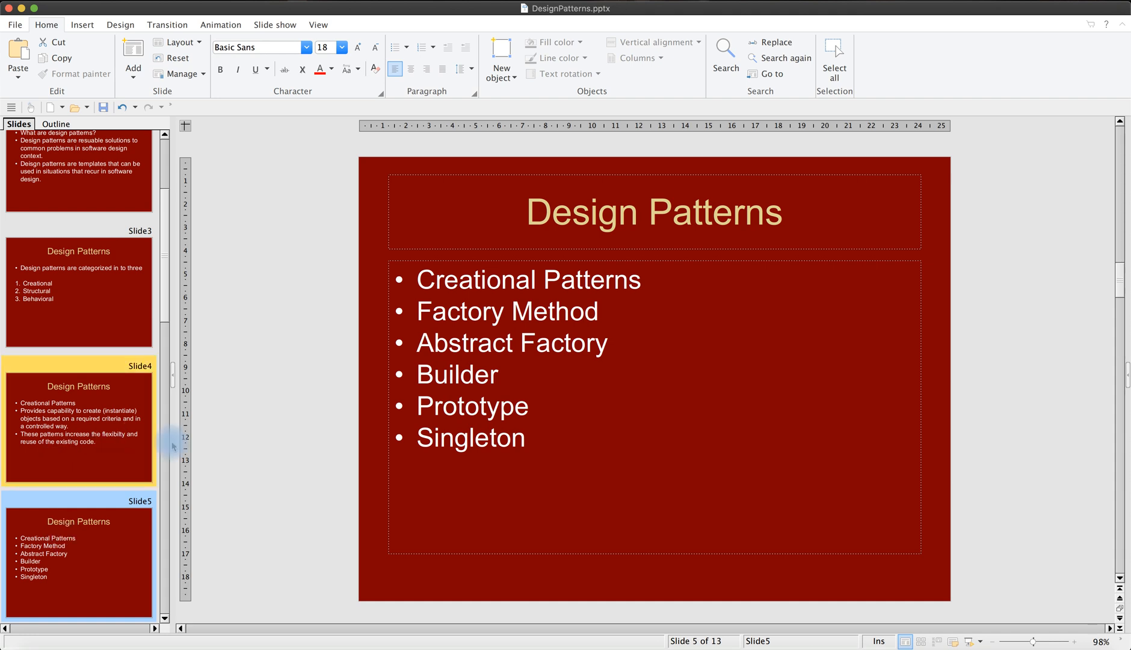
pyautogui.doubleClick(508, 311)
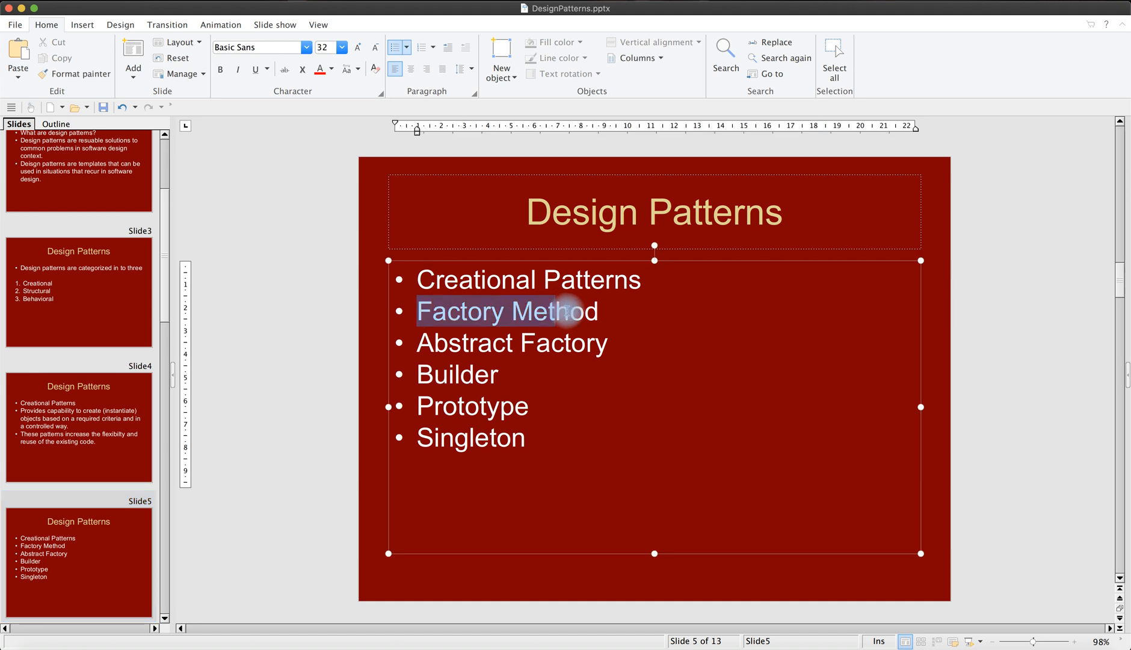
pyautogui.click(382, 467)
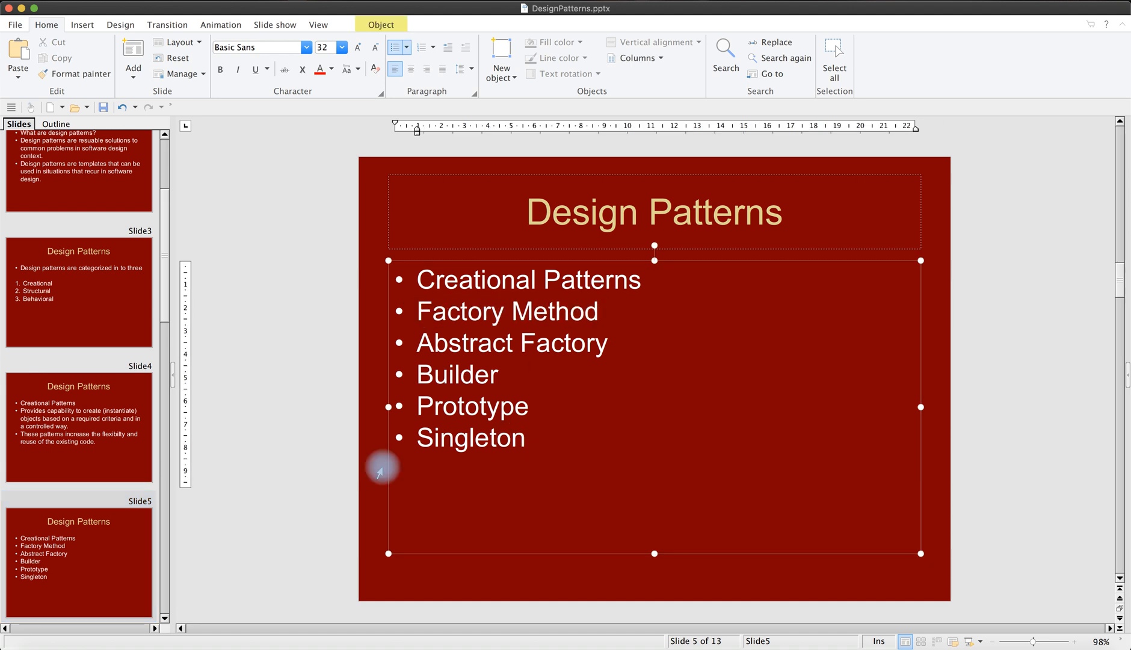
pyautogui.moveTo(196, 543)
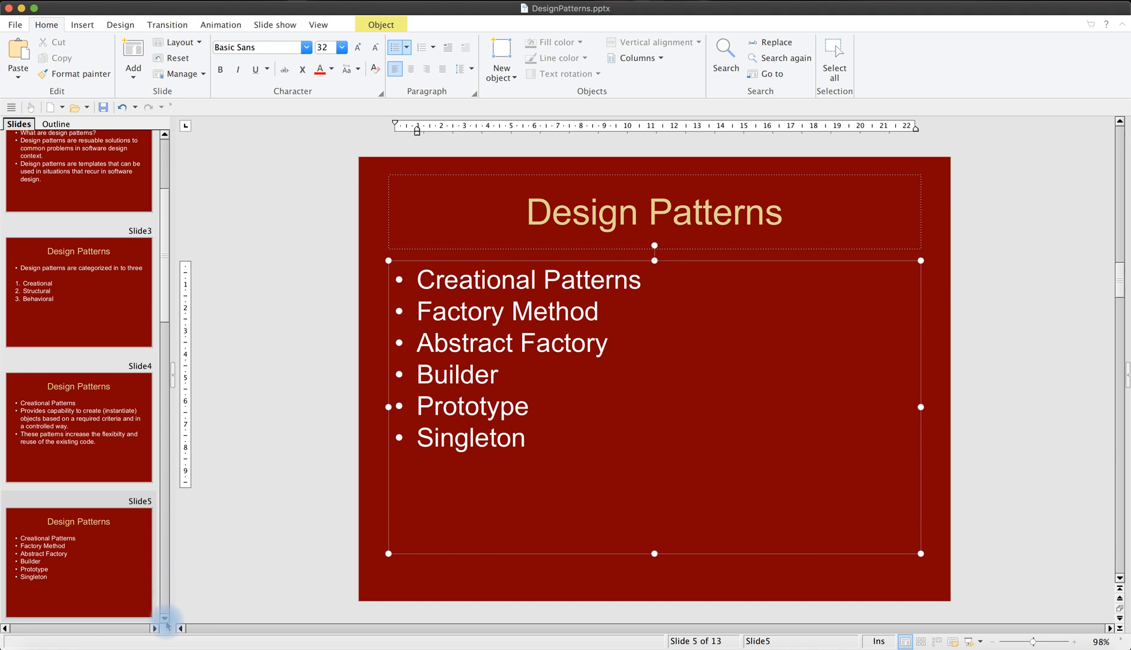
# Select Slide 7 to show the Structural Patterns list from Adapter to Proxy
pyautogui.click(78, 563)
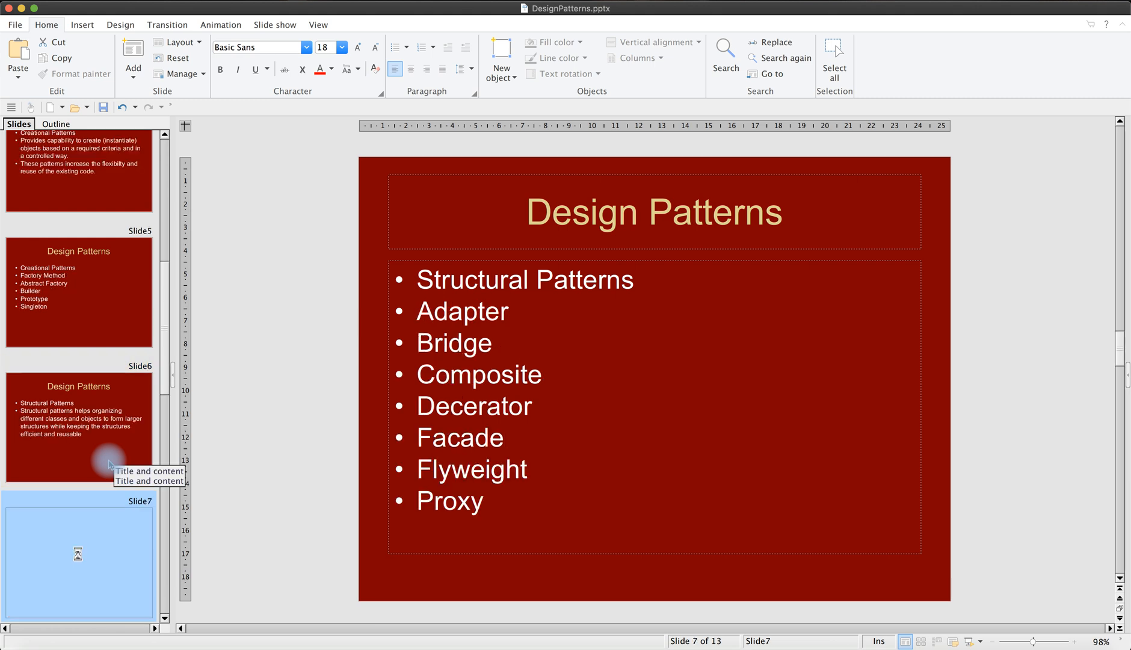
pyautogui.click(78, 559)
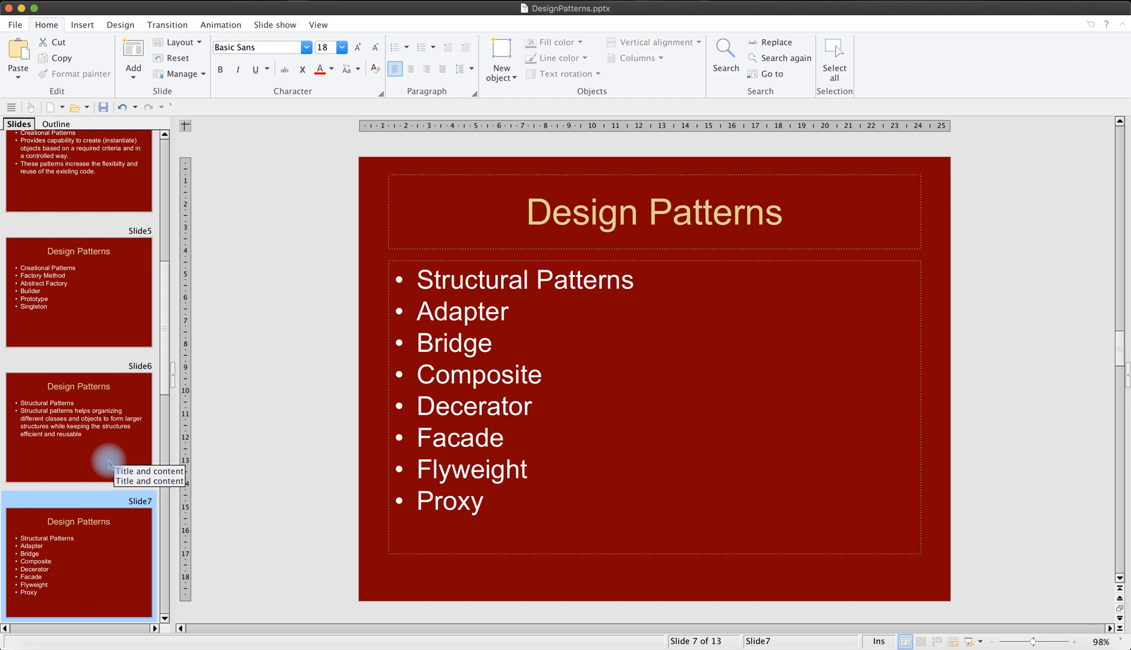
pyautogui.moveTo(108, 464)
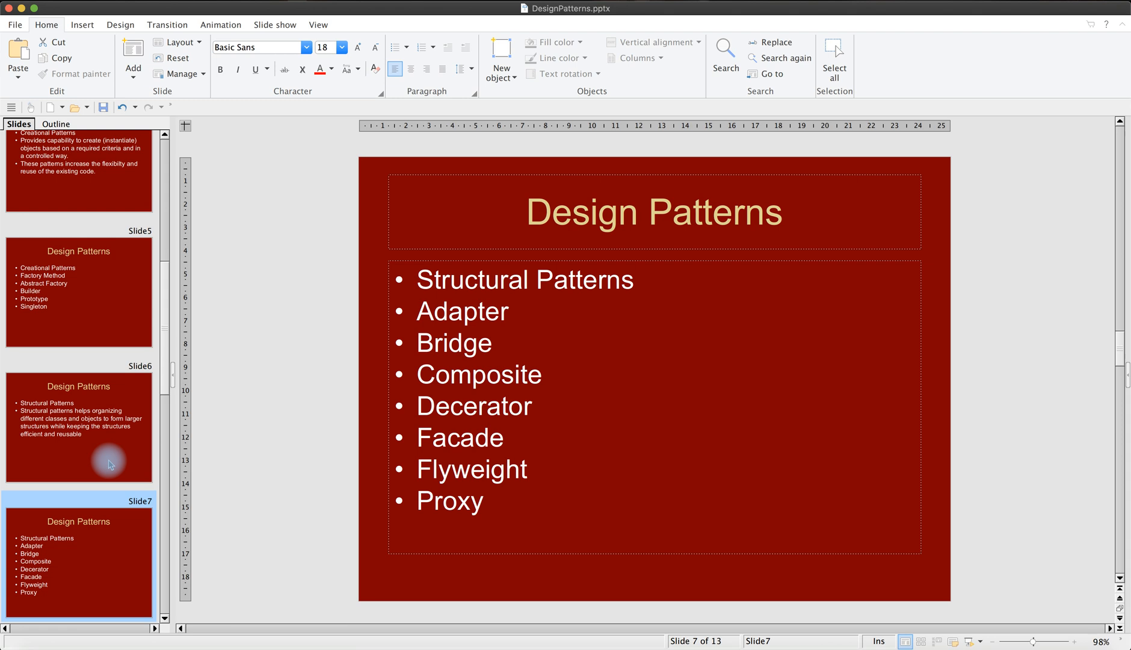
# Select Slide 8, the Behavioural Patterns introduction, in the Slides panel
pyautogui.click(80, 429)
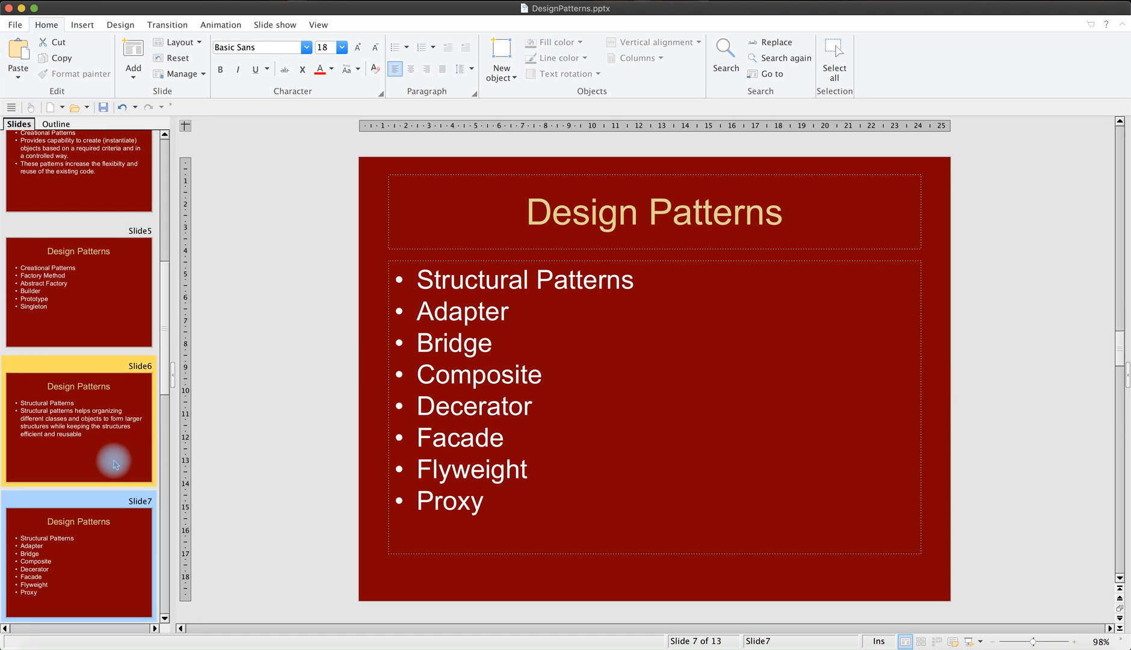
pyautogui.moveTo(113, 464)
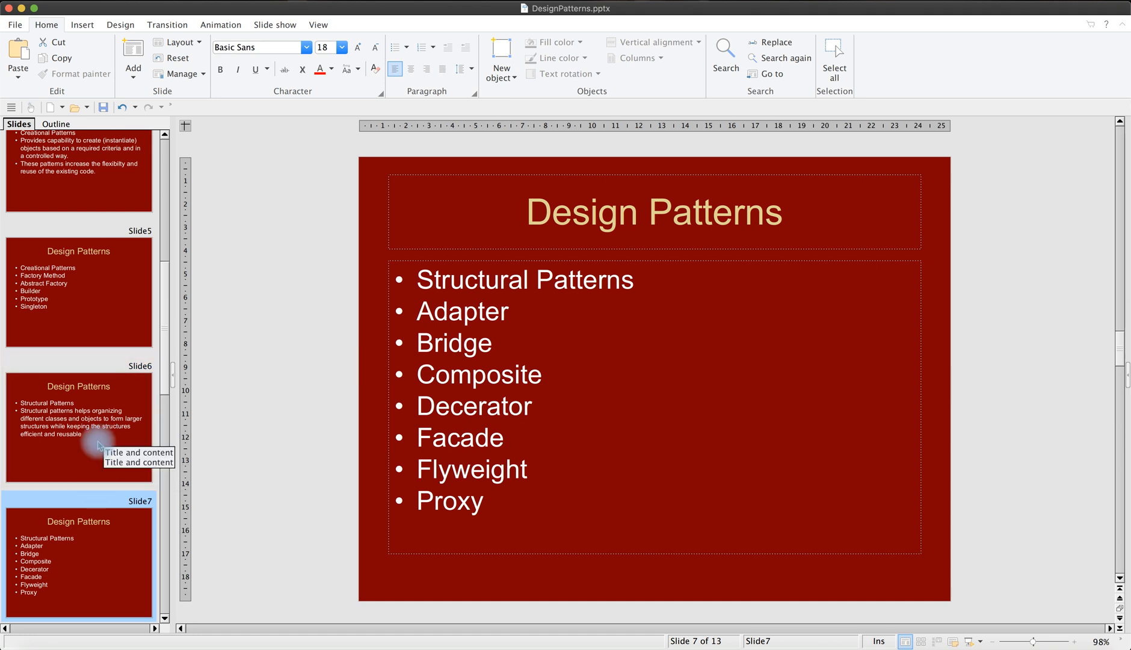
pyautogui.click(78, 562)
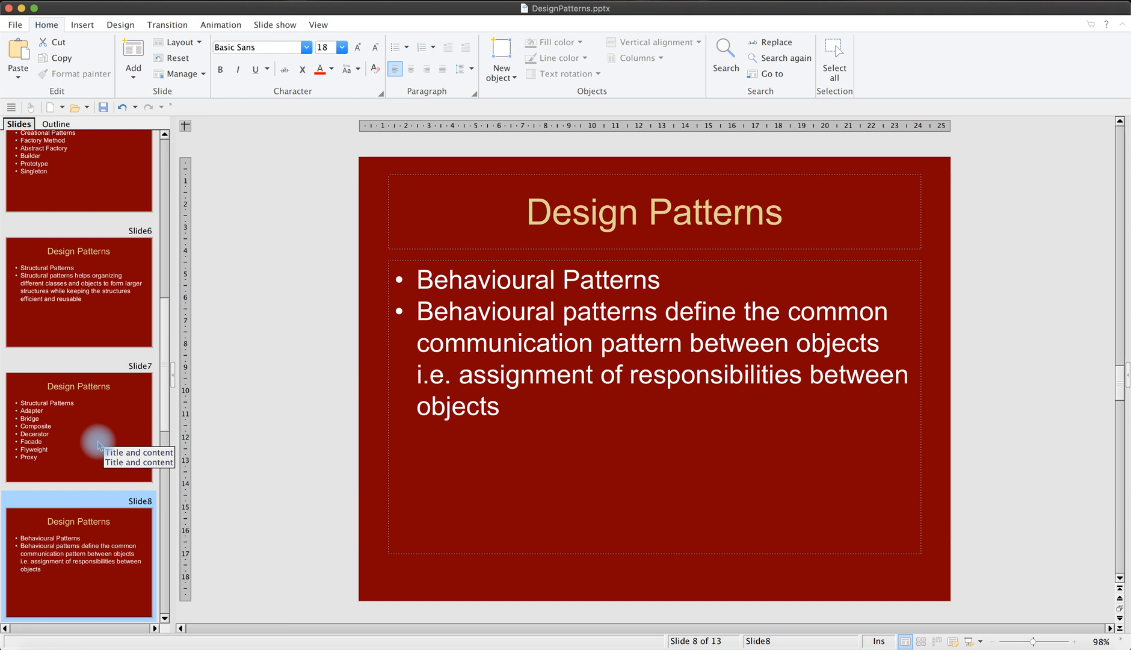
pyautogui.moveTo(99, 443)
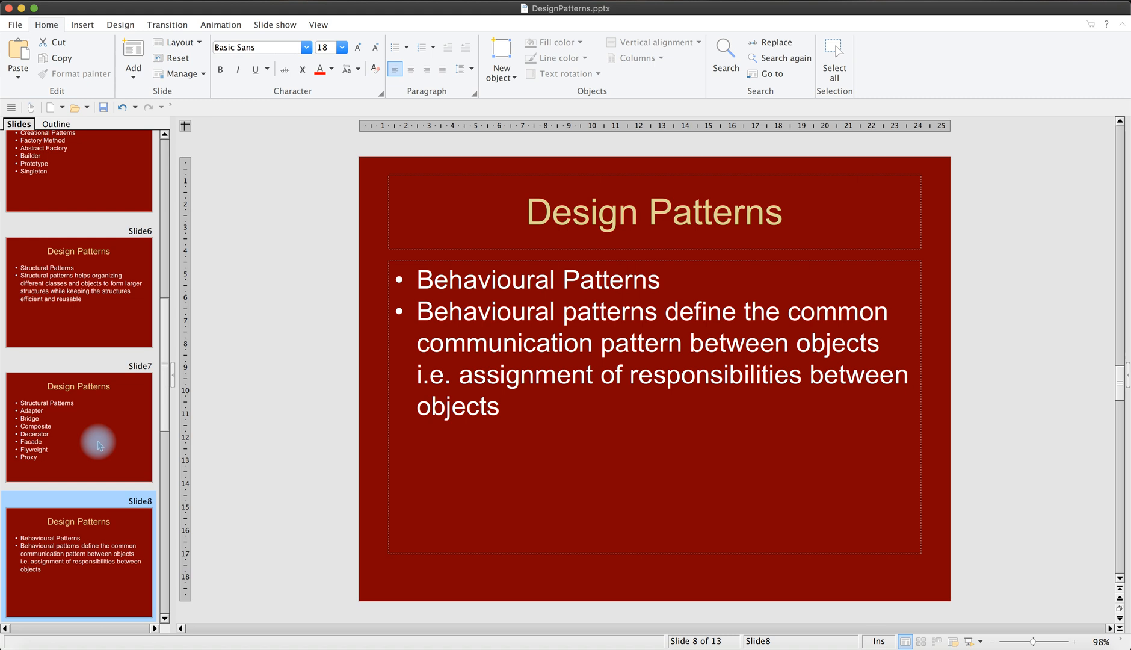
# Select Slide 9, listing Chain of Responsibility through Visitor
pyautogui.click(77, 566)
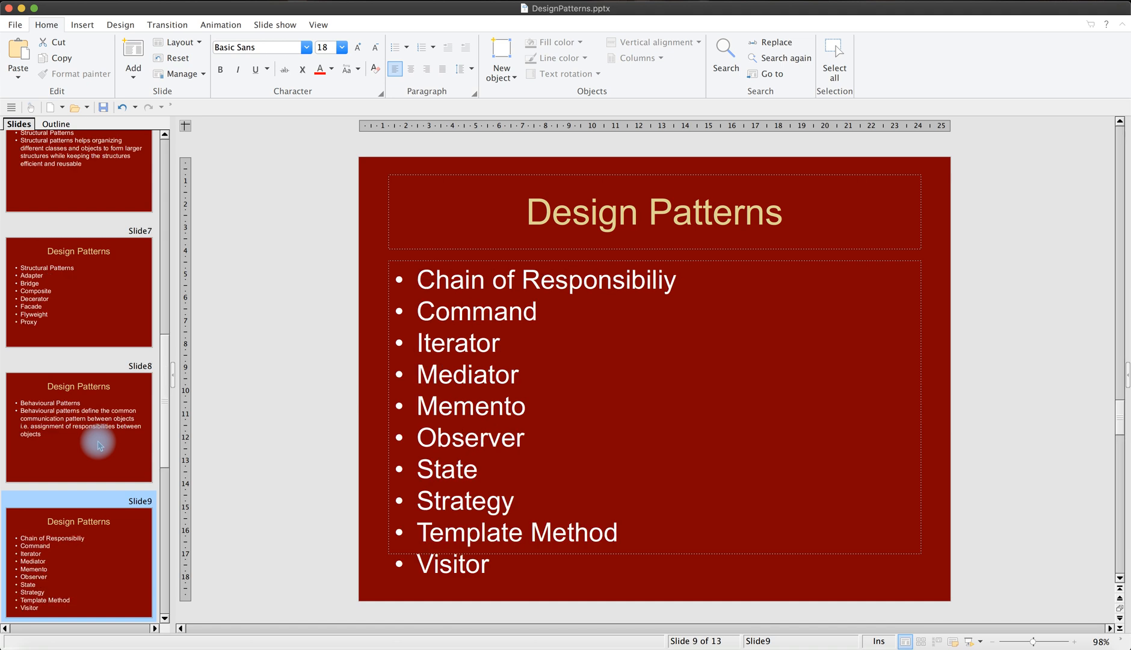